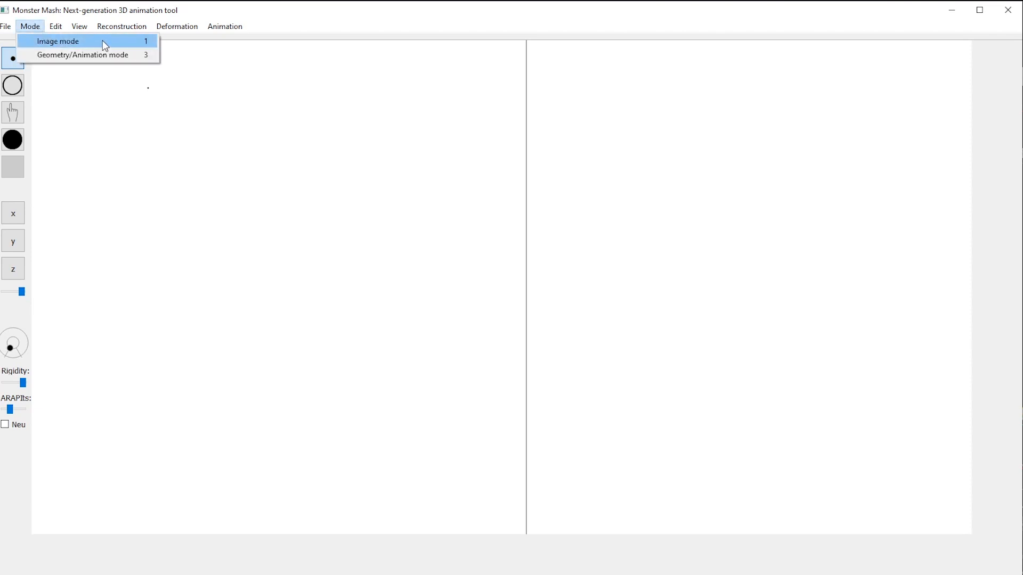
pyautogui.moveTo(83, 54)
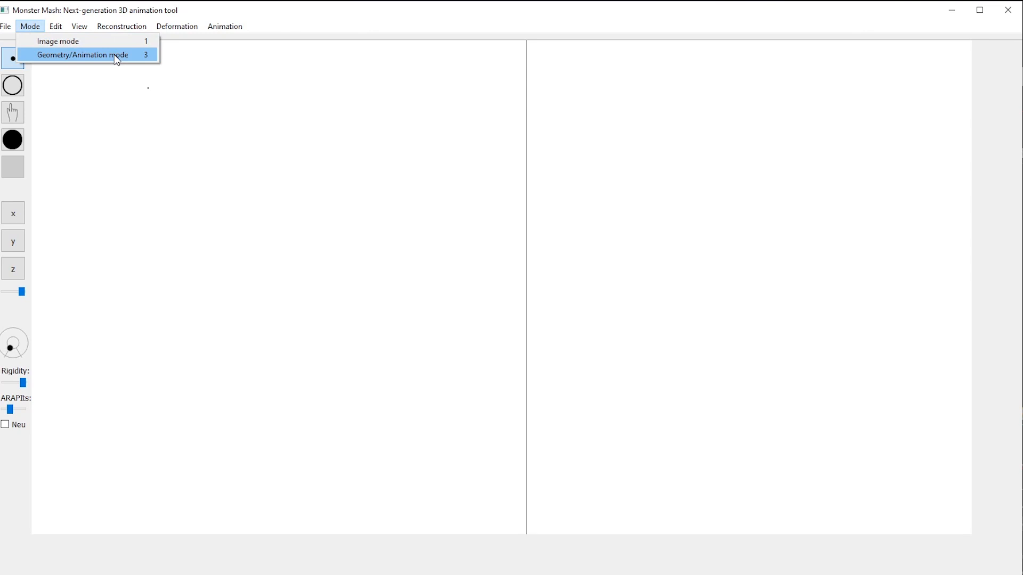
# Switch the Mode menu to the Geometry/Animation workflow
pyautogui.click(82, 54)
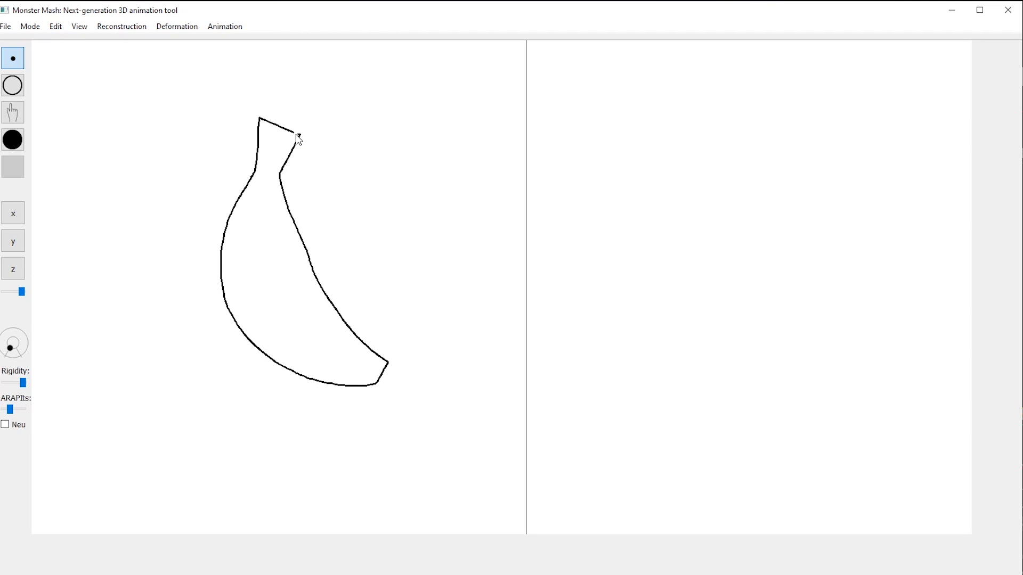
# Sketch a leg overlapping the banana body and inflate both into an orange 3D mesh
pyautogui.moveTo(271, 307); pyautogui.dragTo(252, 338)
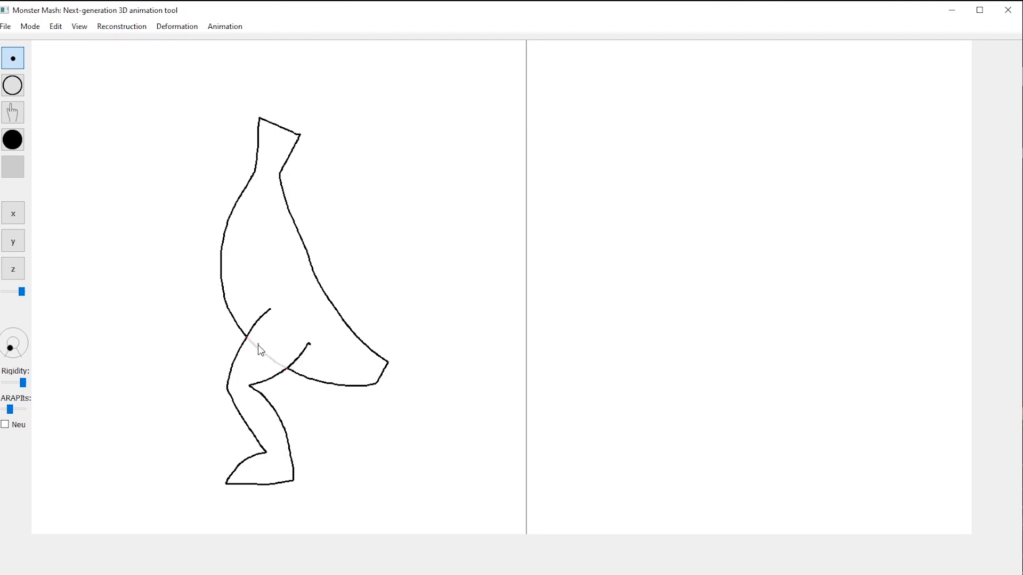
pyautogui.click(13, 112)
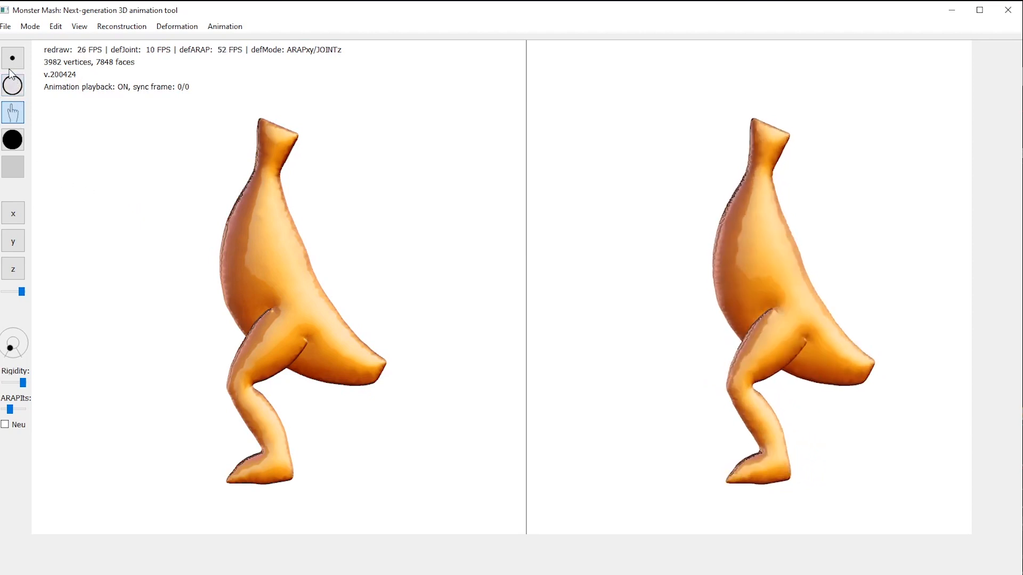
# Return to the 2D sketch and clear it with File > New for a fresh canvas
pyautogui.click(13, 86)
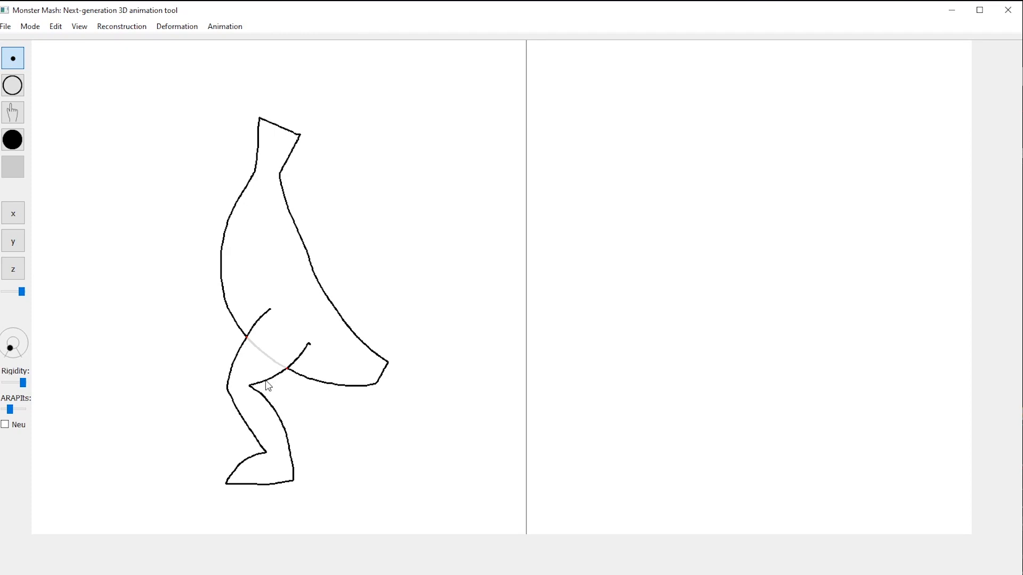
pyautogui.click(264, 380)
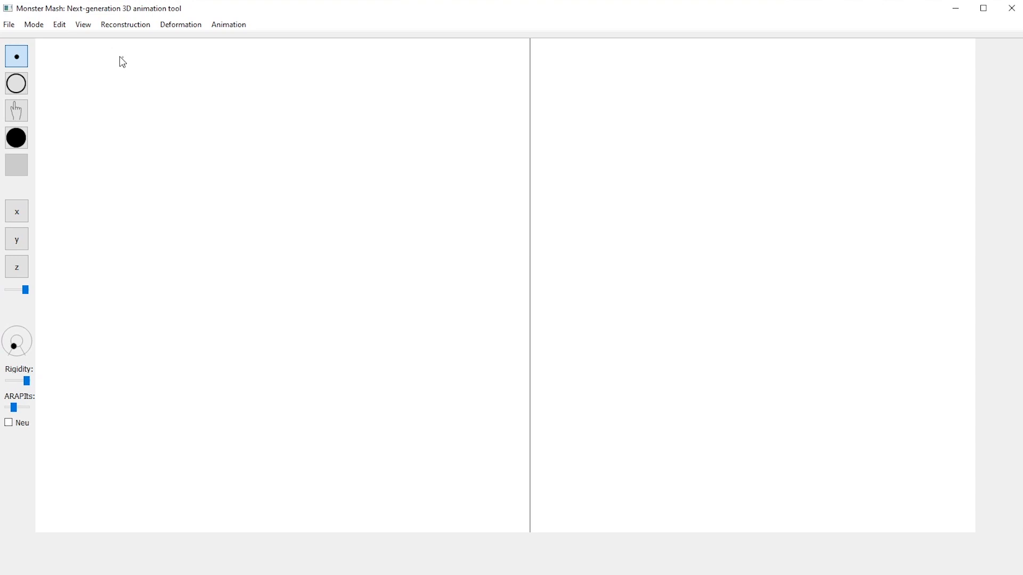
# Import IMG-1594.png as the tracing template for the horned antelope
pyautogui.click(8, 24)
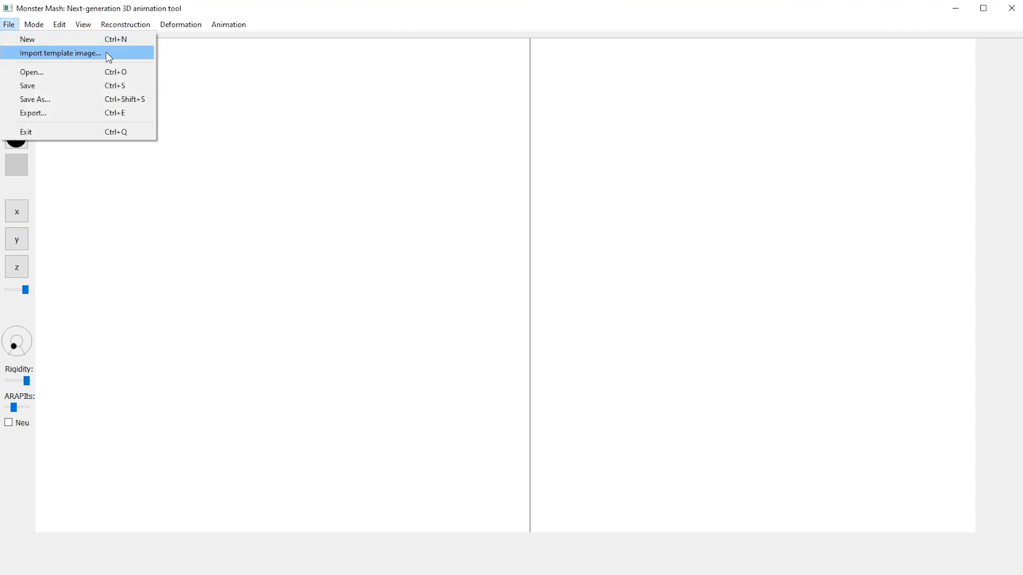
pyautogui.click(60, 54)
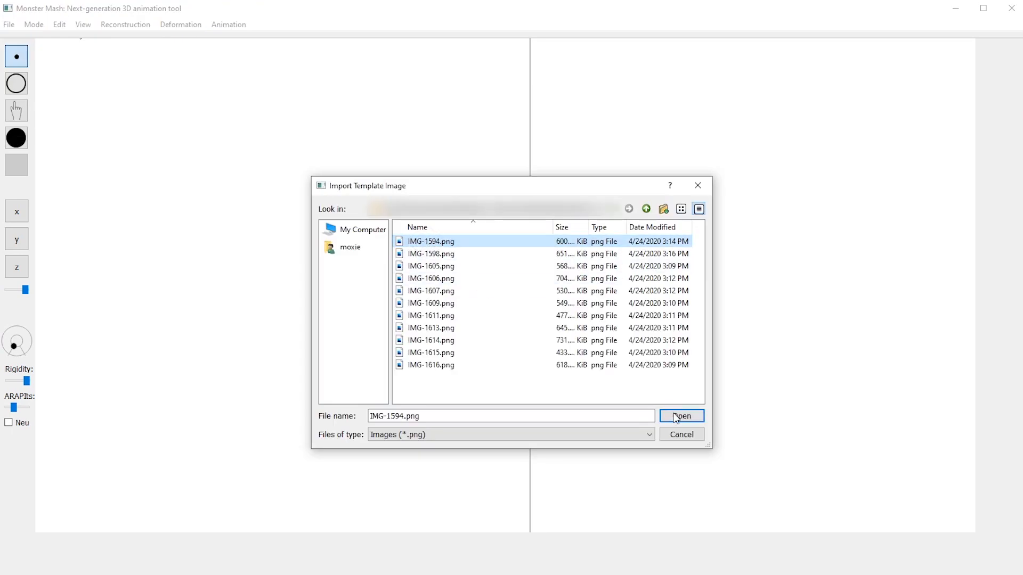
pyautogui.click(681, 417)
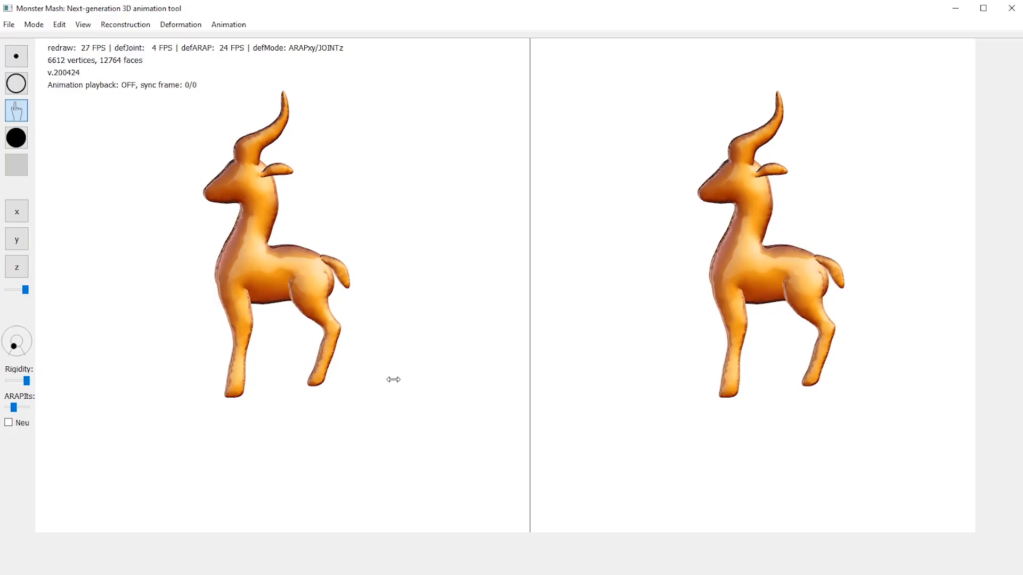
pyautogui.moveTo(333, 438)
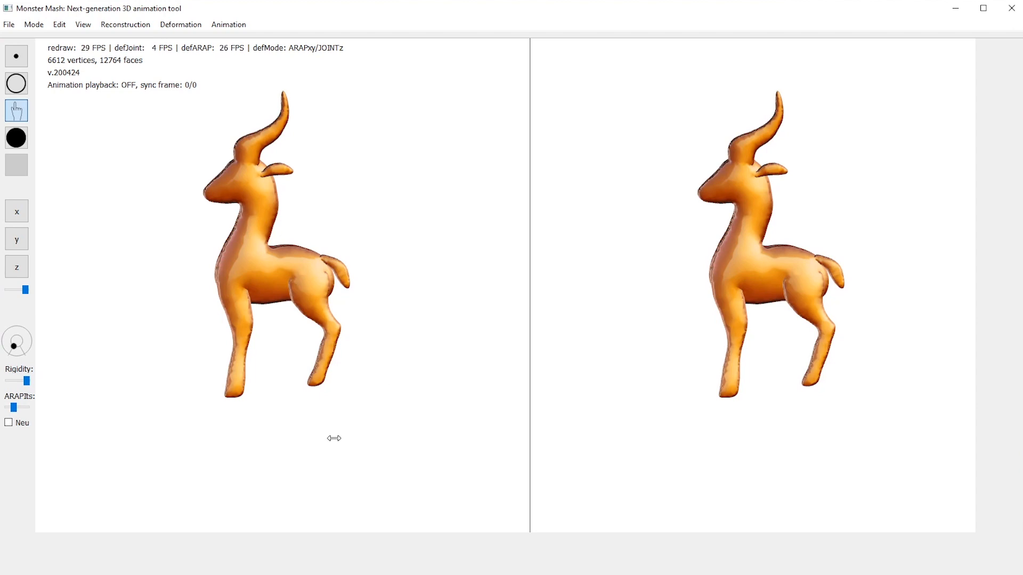
pyautogui.moveTo(668, 423)
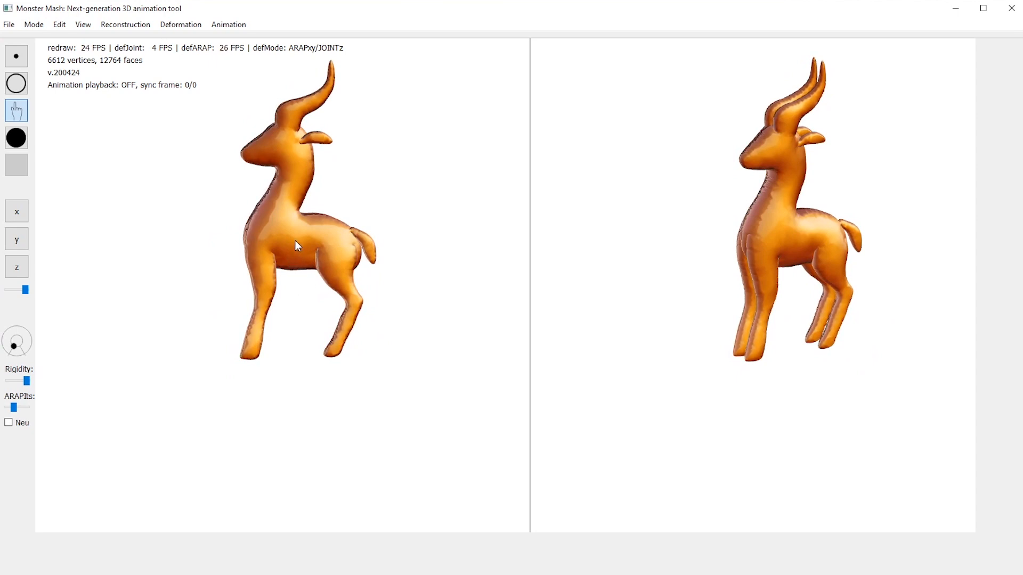
# Pin a control point on the antelope's body for posing
pyautogui.click(295, 238)
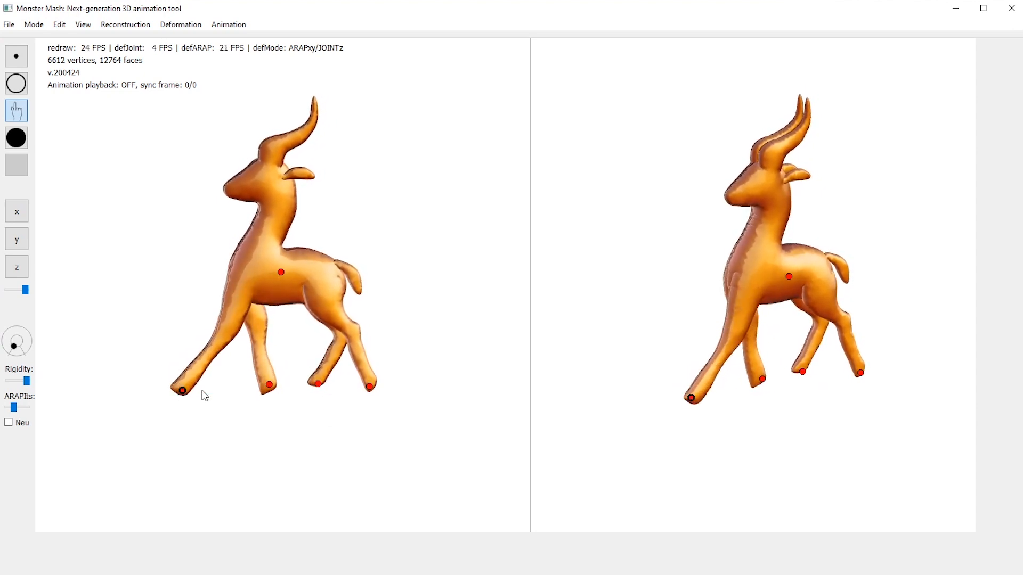
# Record a looping step path for the front hoof, yielding a 44-frame walk cycle
pyautogui.moveTo(182, 391); pyautogui.dragTo(198, 380)
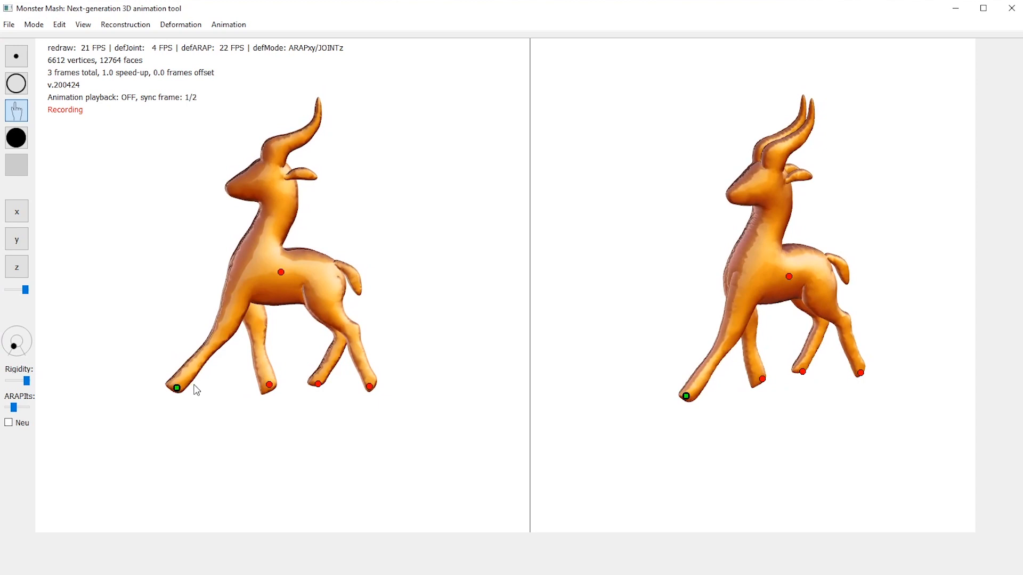
pyautogui.moveTo(181, 377); pyautogui.dragTo(287, 388)
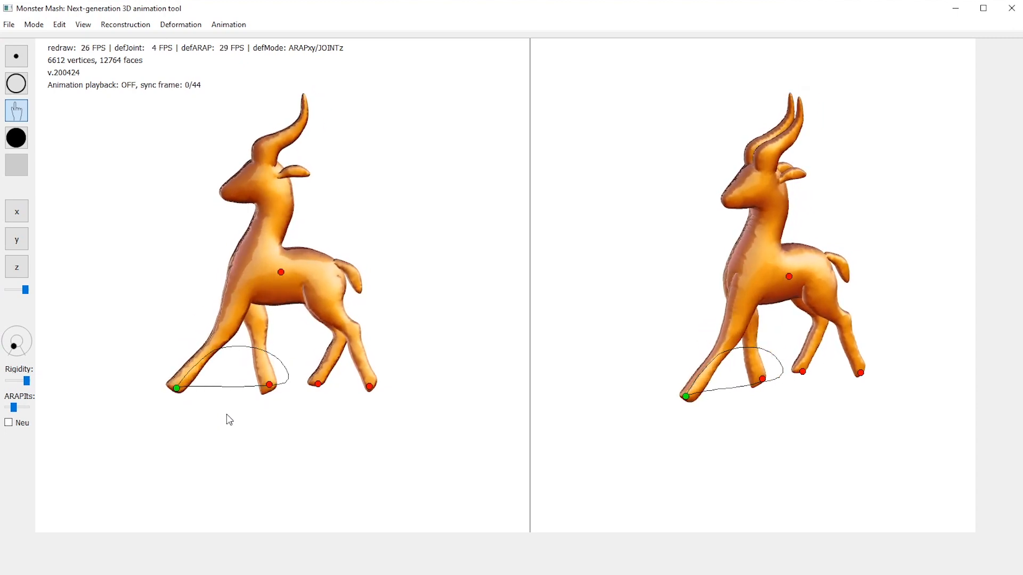
pyautogui.moveTo(189, 399)
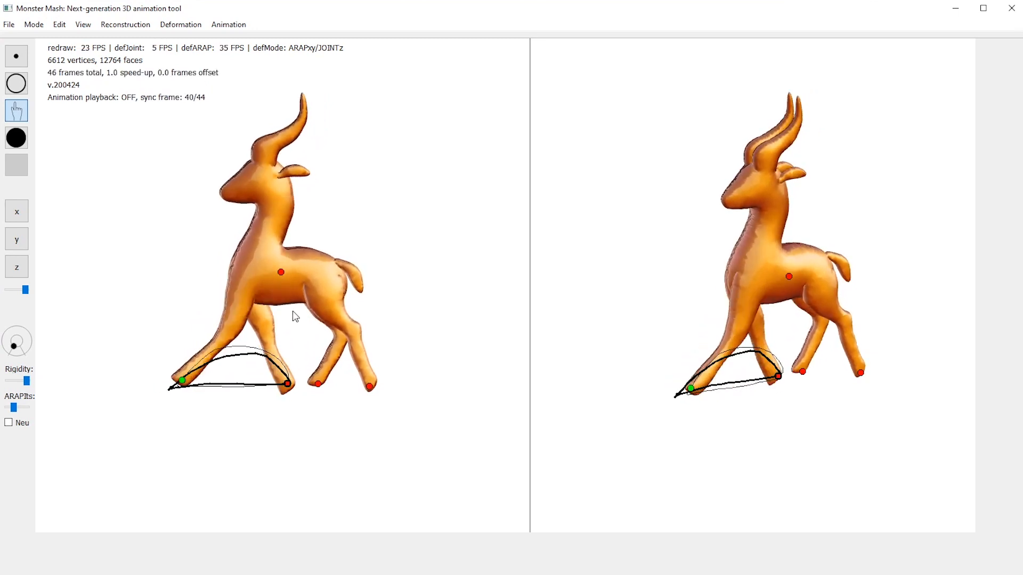
pyautogui.moveTo(246, 303)
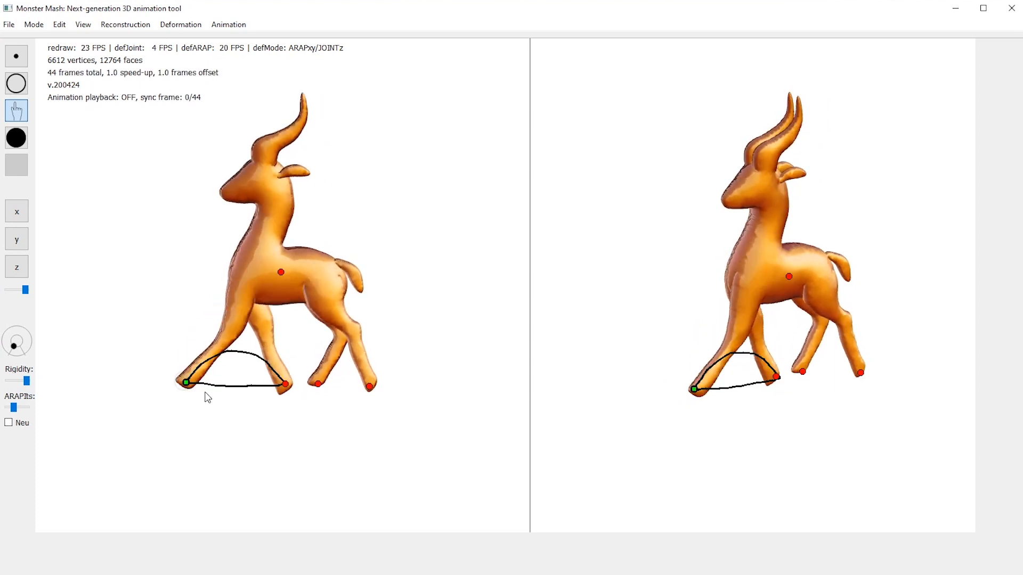
# Redraw the front foot's stepping loop several times until the trajectory looks right
pyautogui.moveTo(188, 383); pyautogui.dragTo(189, 350)
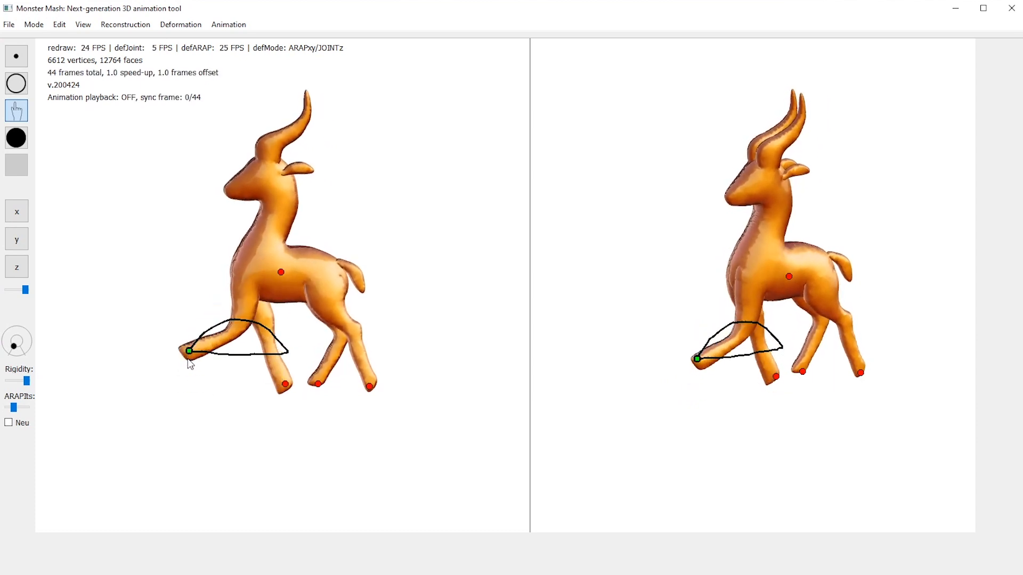
pyautogui.moveTo(187, 350); pyautogui.dragTo(194, 383)
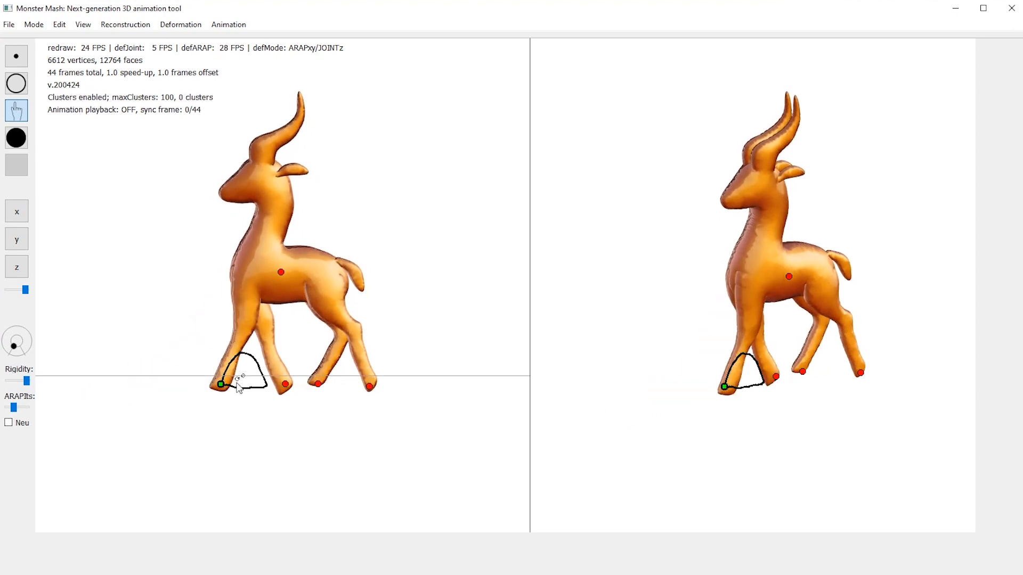
pyautogui.moveTo(220, 385); pyautogui.dragTo(191, 384)
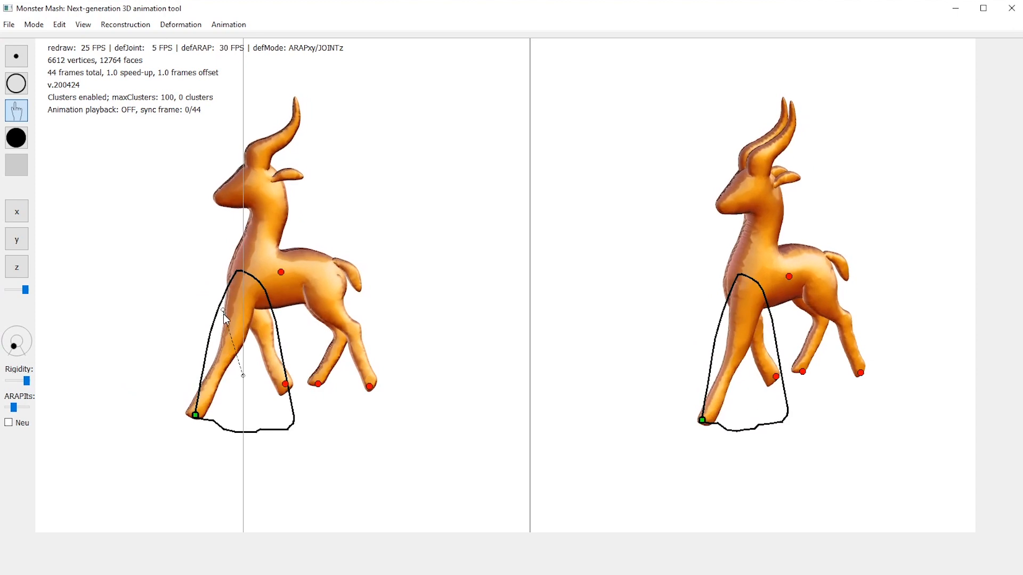
pyautogui.moveTo(221, 310); pyautogui.dragTo(237, 369)
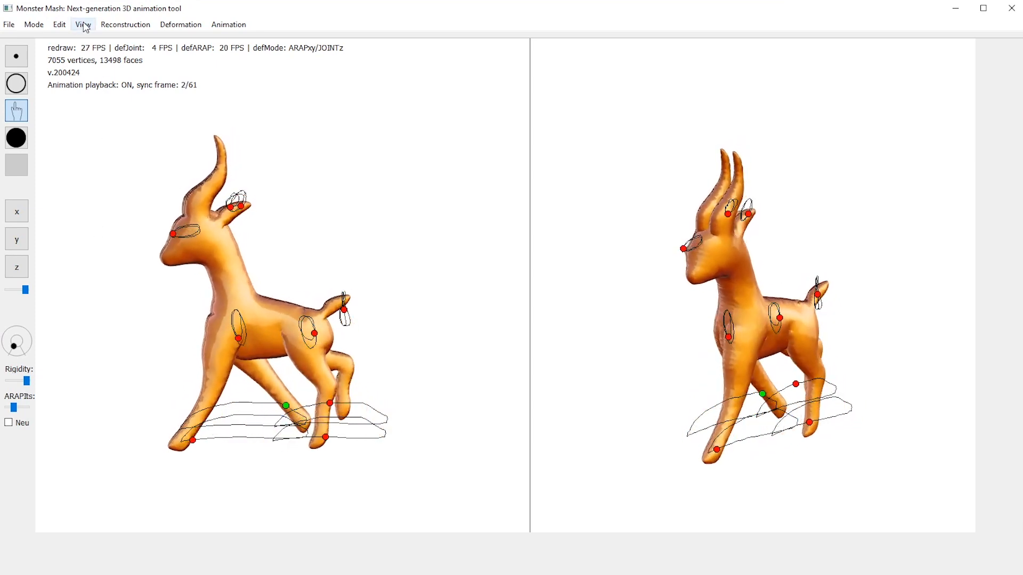
# Hide control points and motion curves and display the antelope's painted texture
pyautogui.click(82, 24)
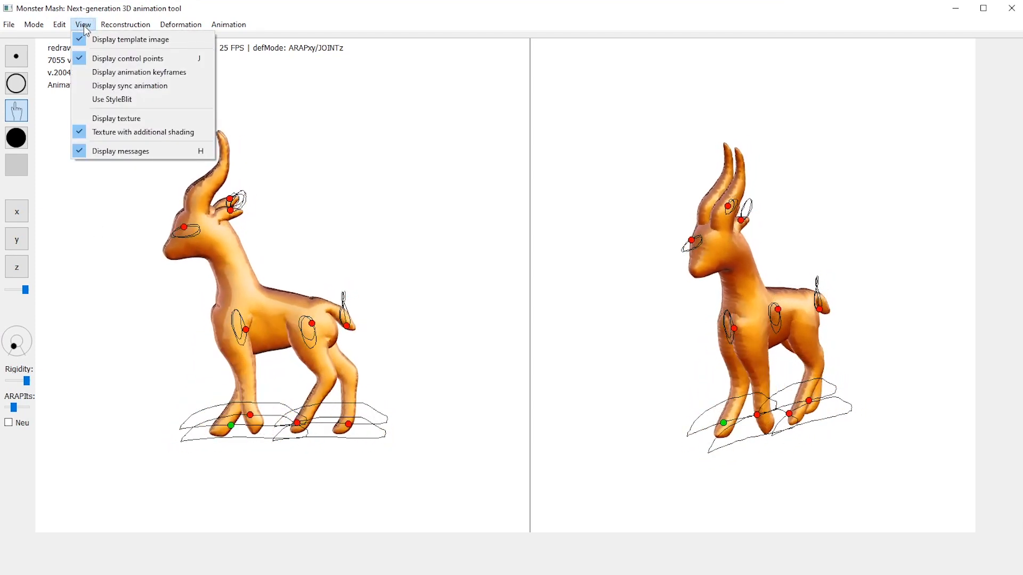
pyautogui.click(127, 57)
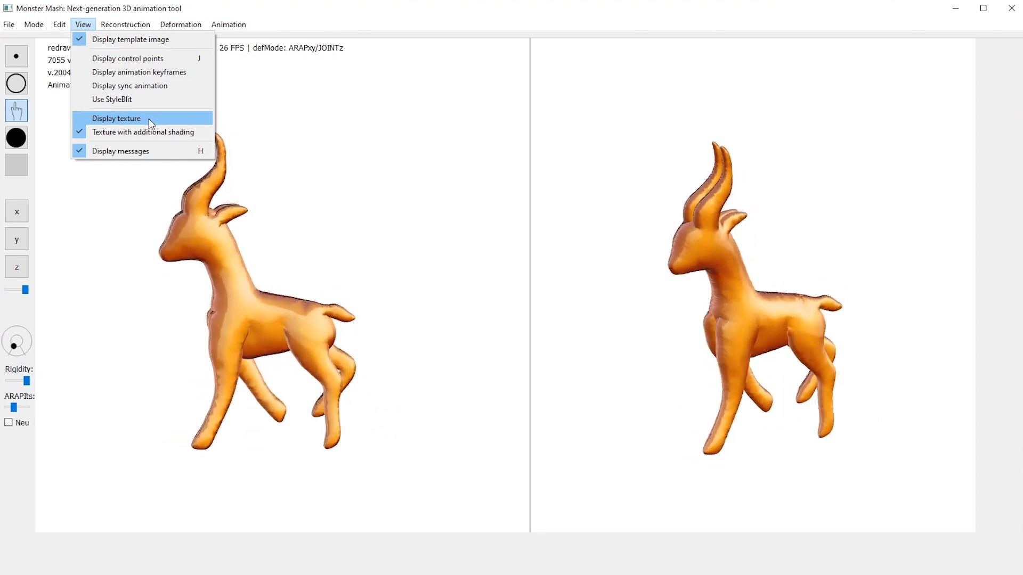
pyautogui.click(116, 118)
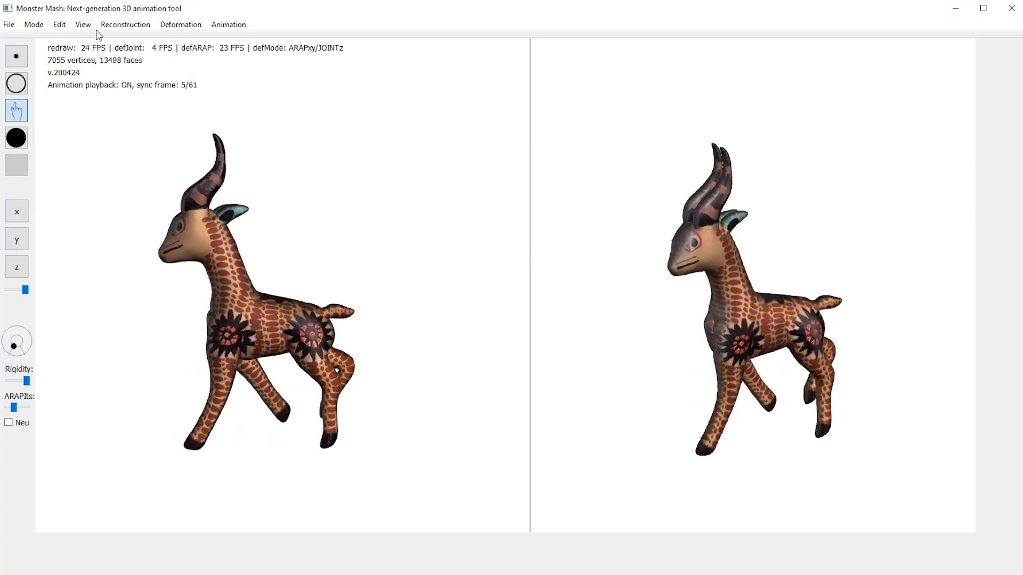
# Turn off the additional shading applied over the texture
pyautogui.click(83, 25)
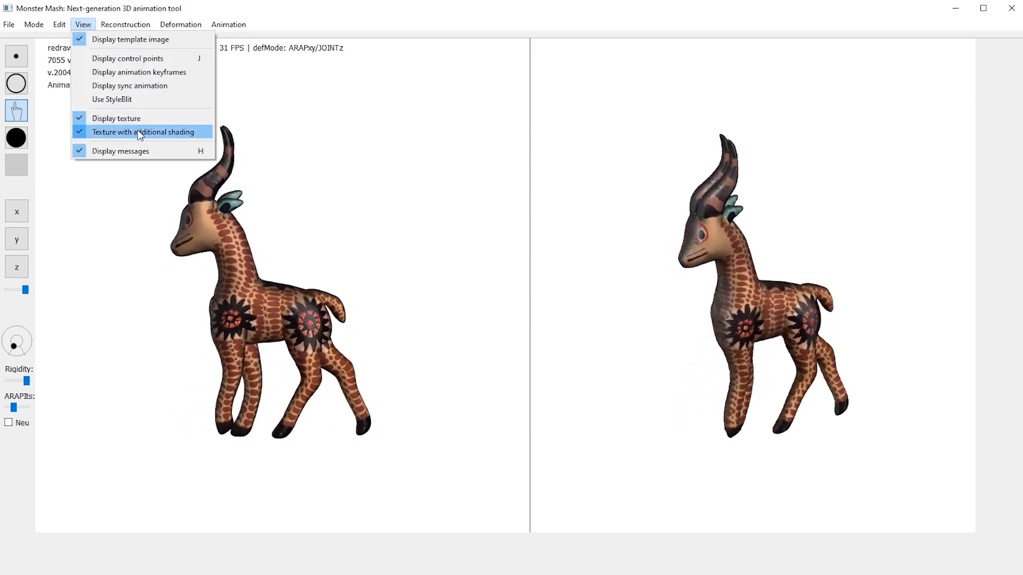
pyautogui.click(142, 132)
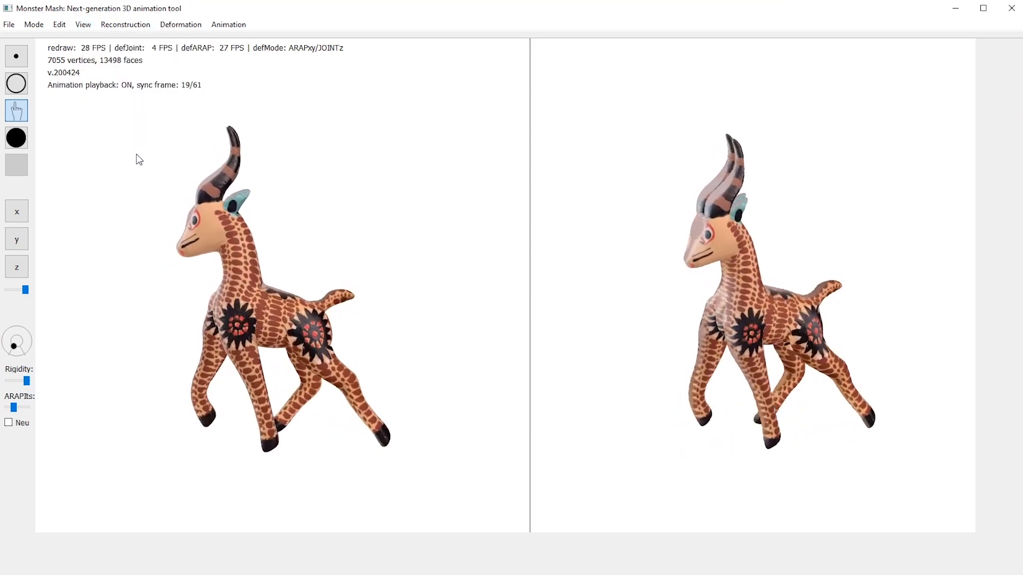
pyautogui.click(83, 24)
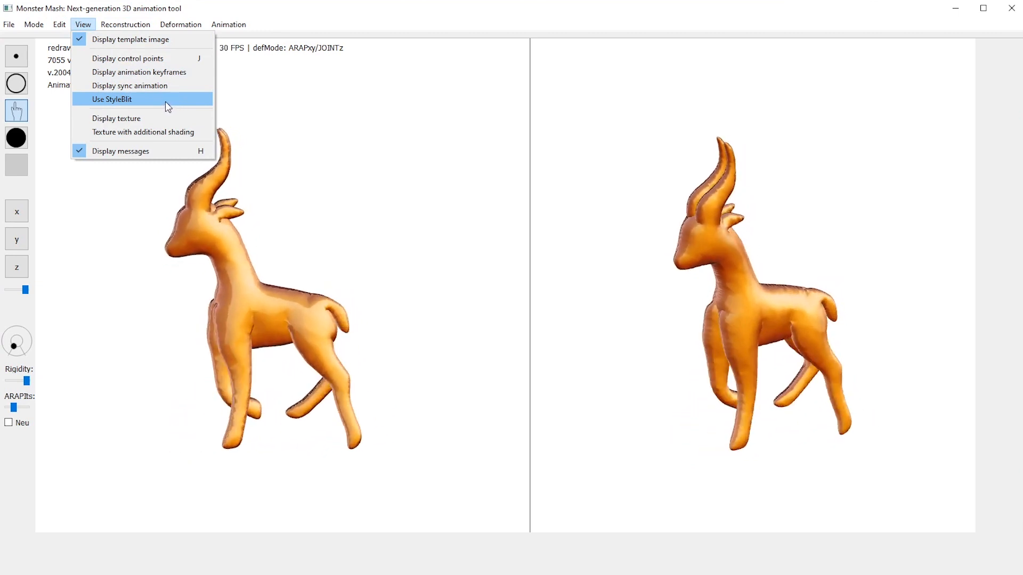
# Enable StyleBlit stylized rendering in place of the painted texture
pyautogui.click(112, 99)
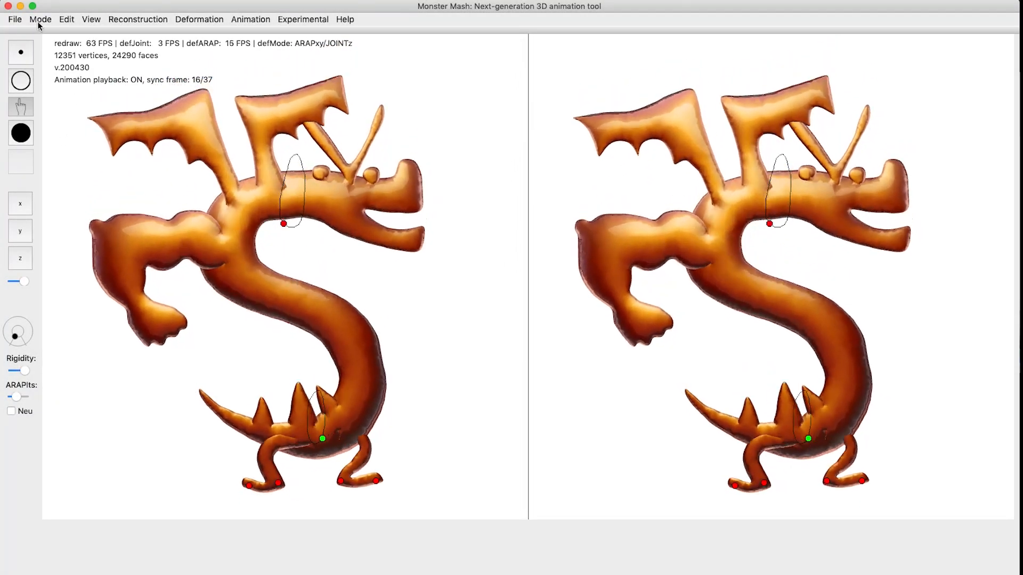
# Save the dragon project into a newly created trogdor3 folder
pyautogui.click(14, 19)
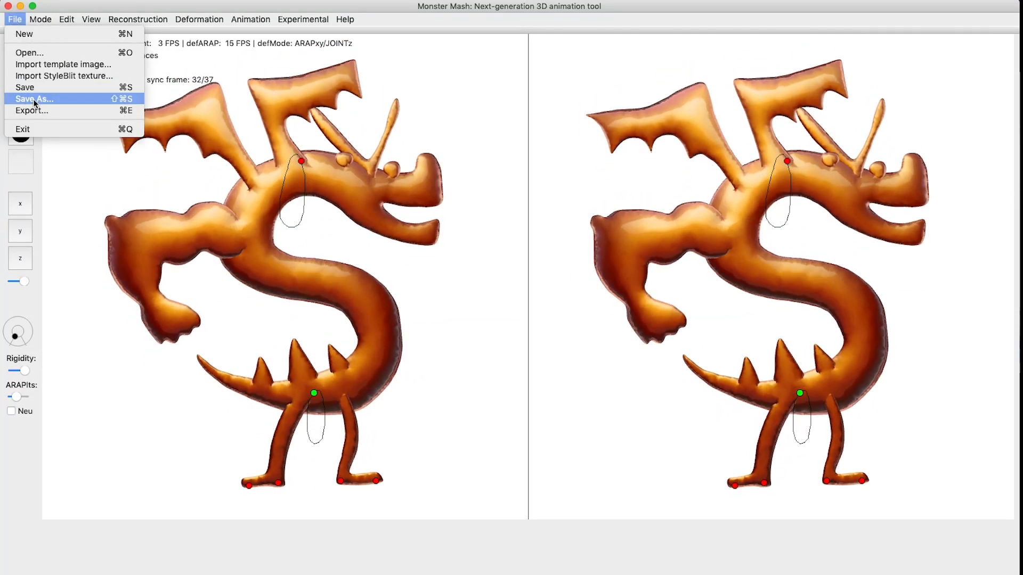
pyautogui.click(33, 98)
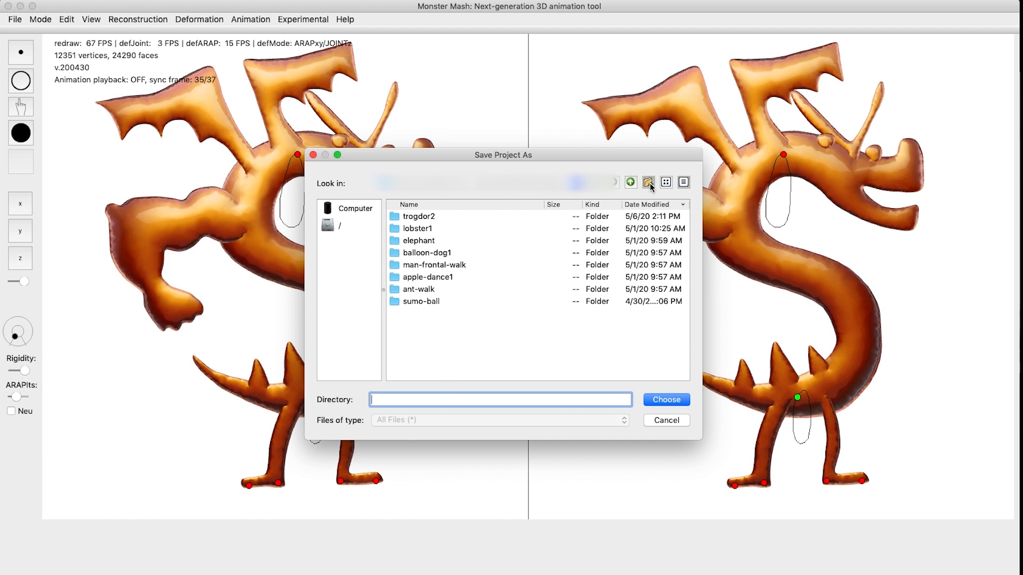
pyautogui.click(648, 182)
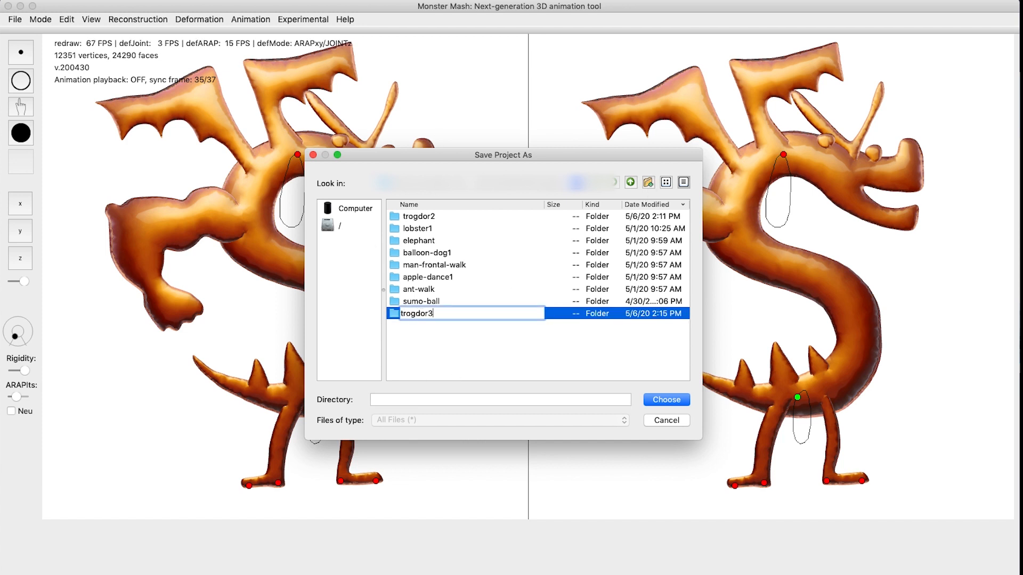
pyautogui.click(14, 18)
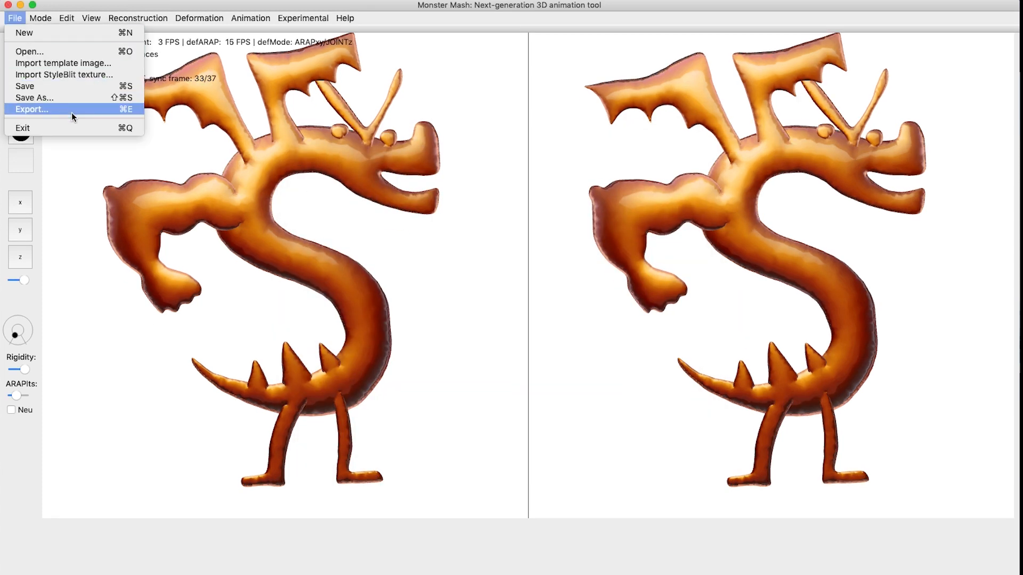
# Bring up the Export Animation settings for frames 0–37 with screenshots and OBJs
pyautogui.click(31, 108)
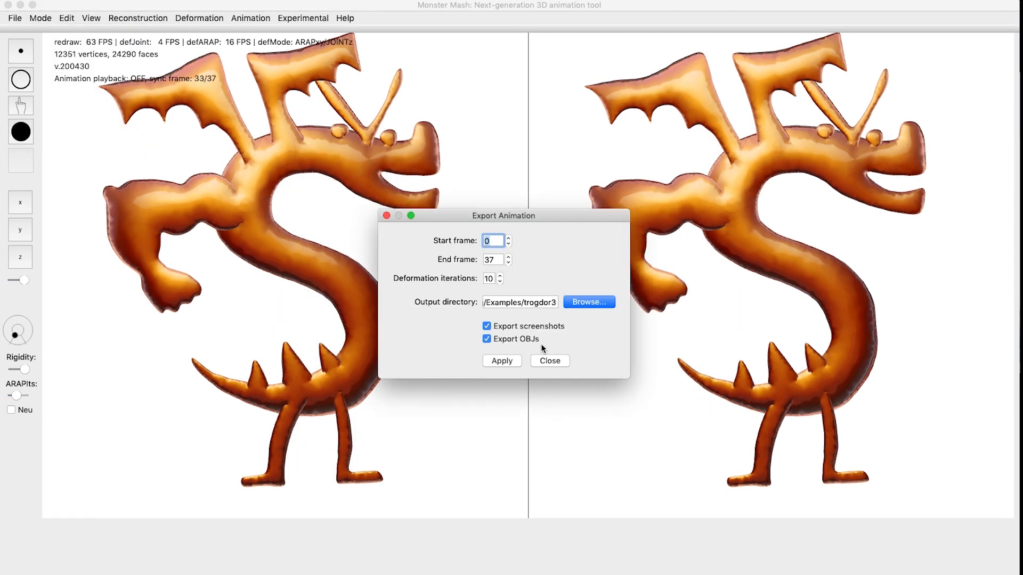